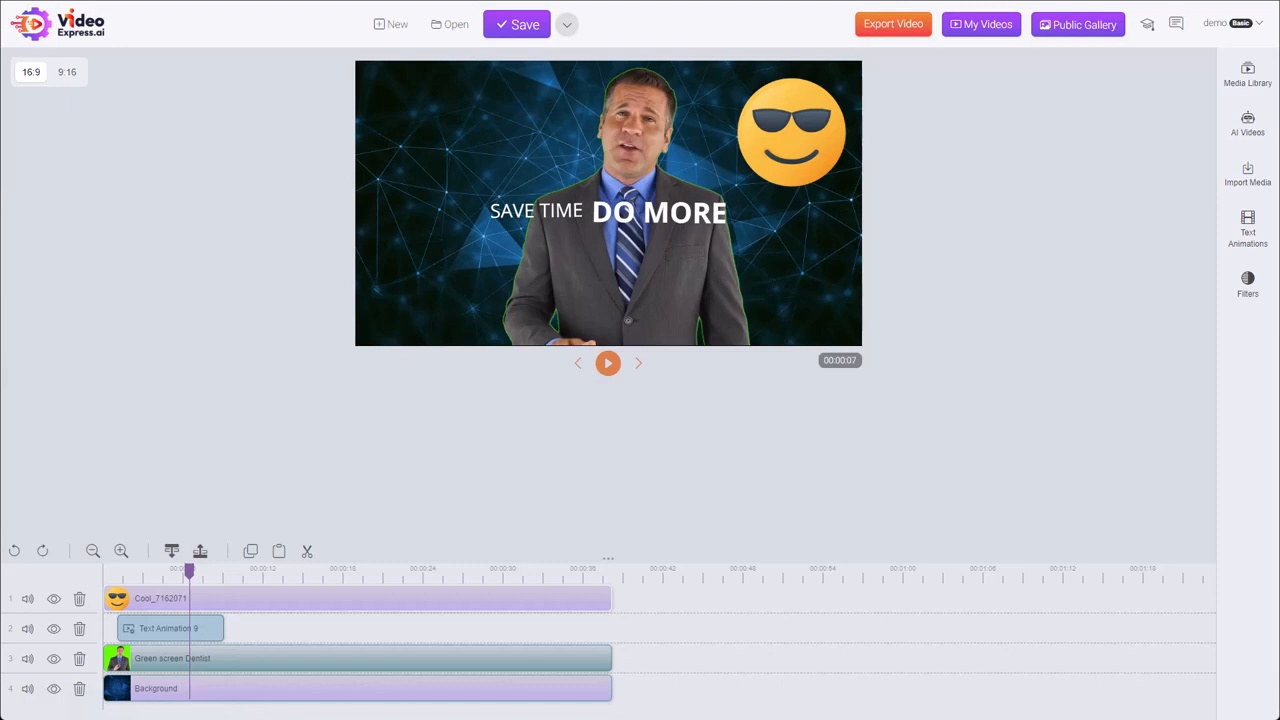
pyautogui.moveTo(792, 164)
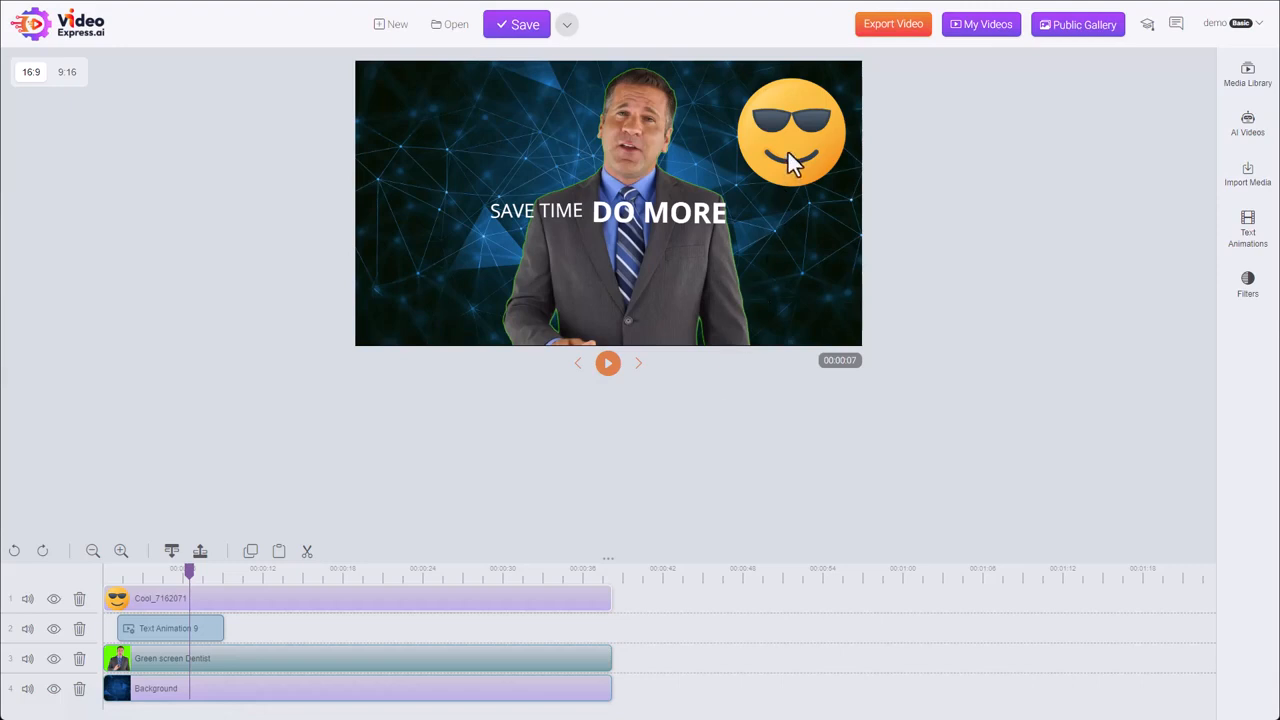
pyautogui.moveTo(620, 172)
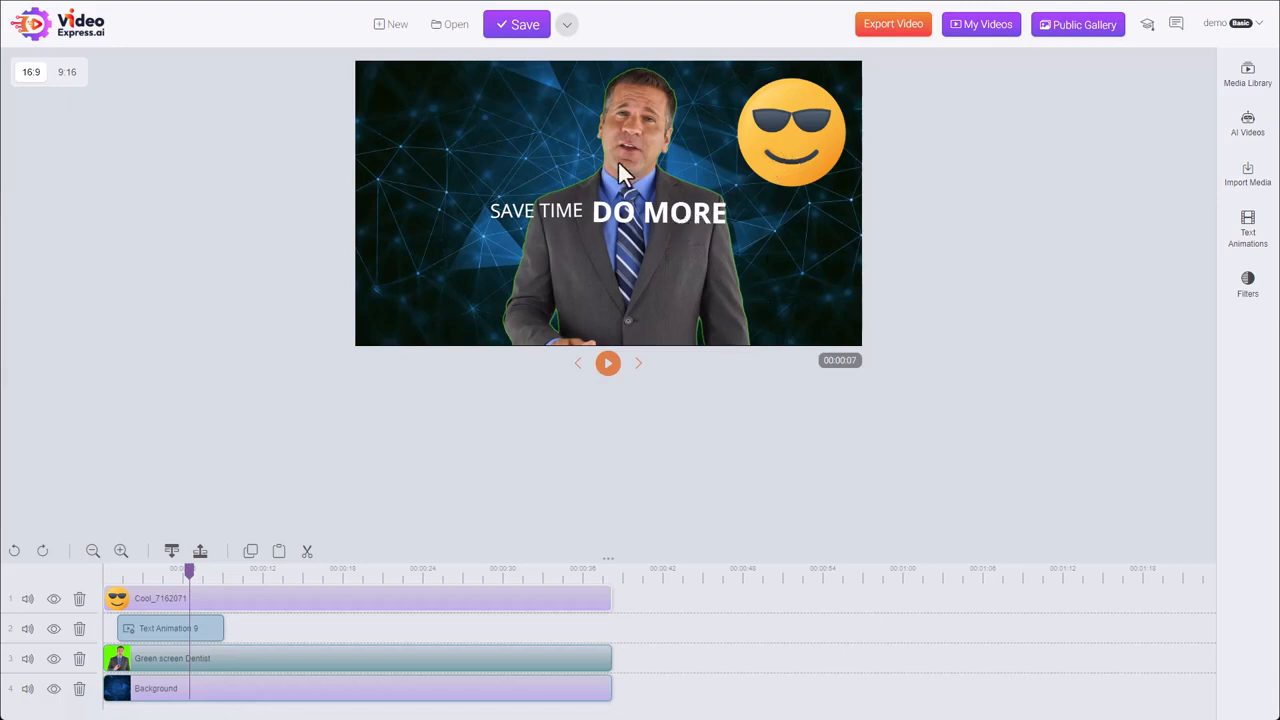
pyautogui.moveTo(292, 480)
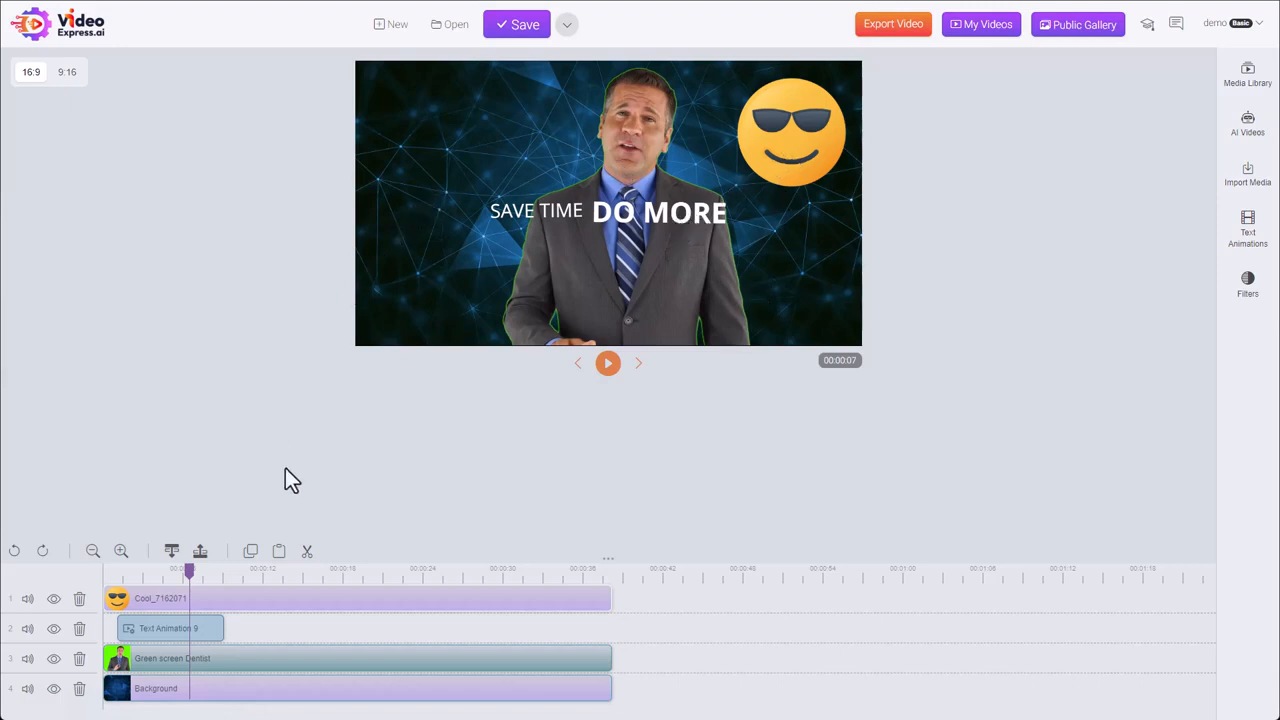
pyautogui.moveTo(630, 238)
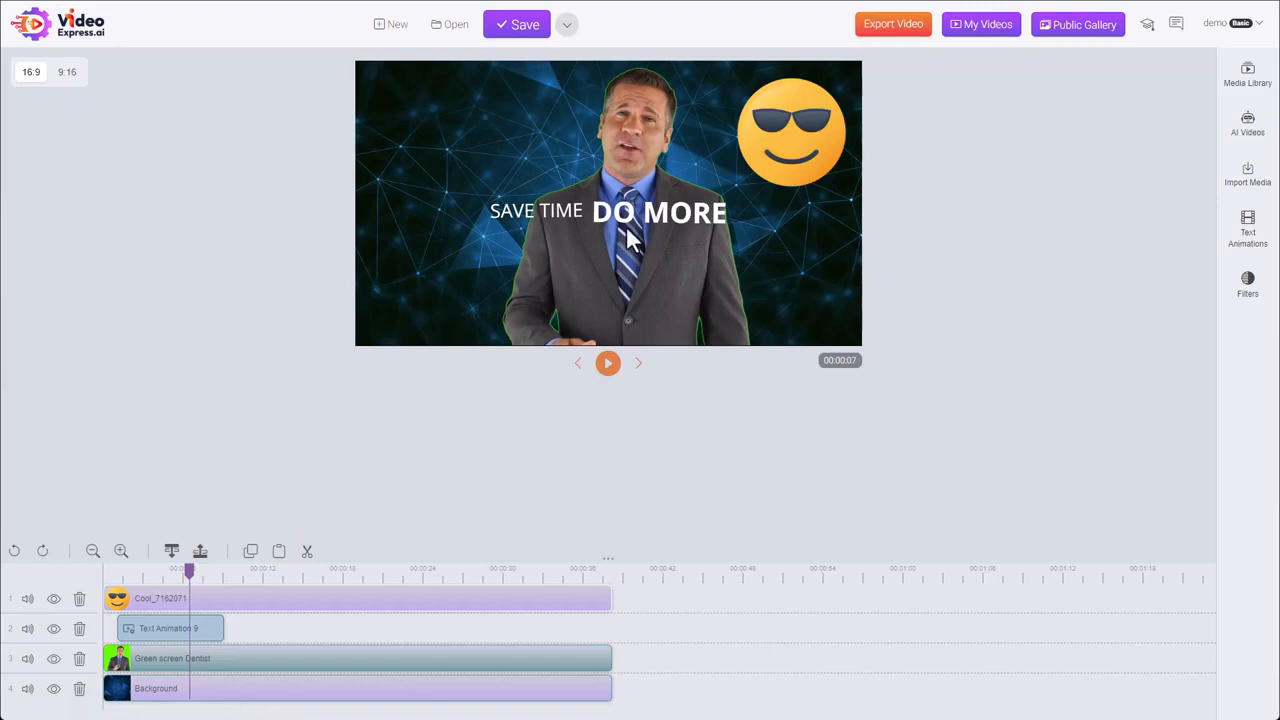
pyautogui.moveTo(274, 668)
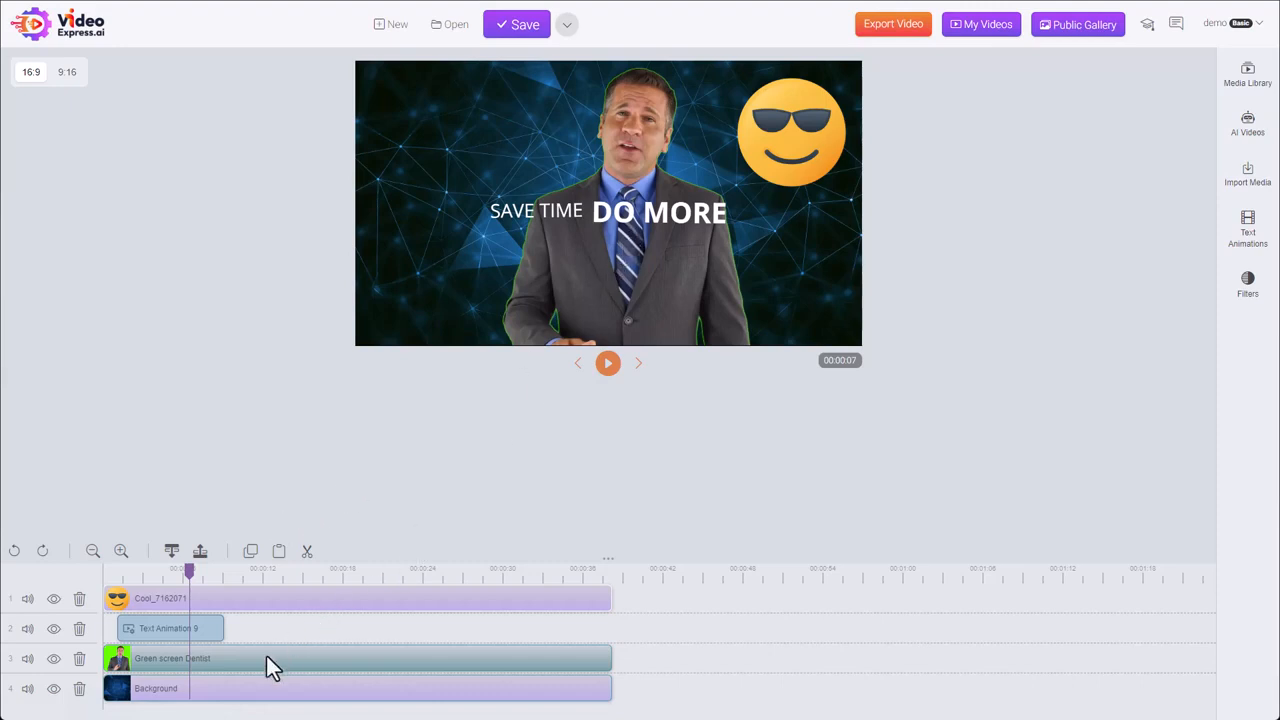
# - Move the green-screen presenter toward the right side of the frame via Resize and move
pyautogui.rightClick(276, 664)
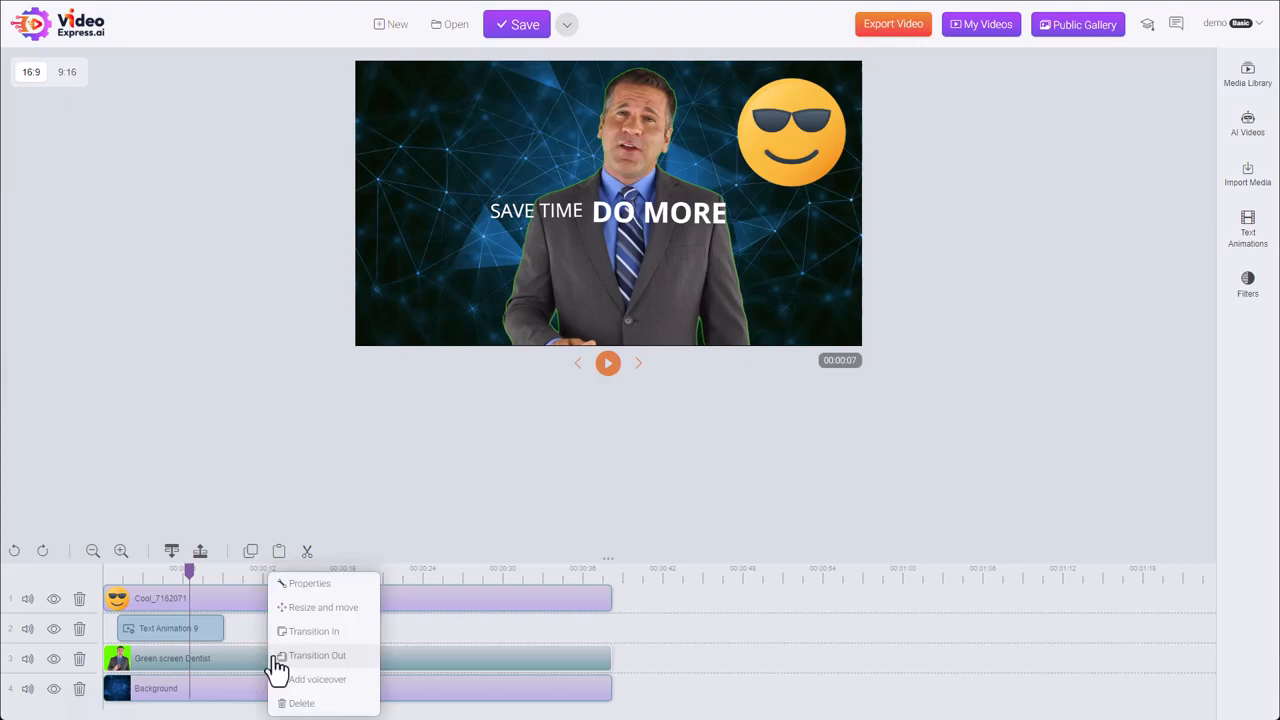
pyautogui.click(322, 608)
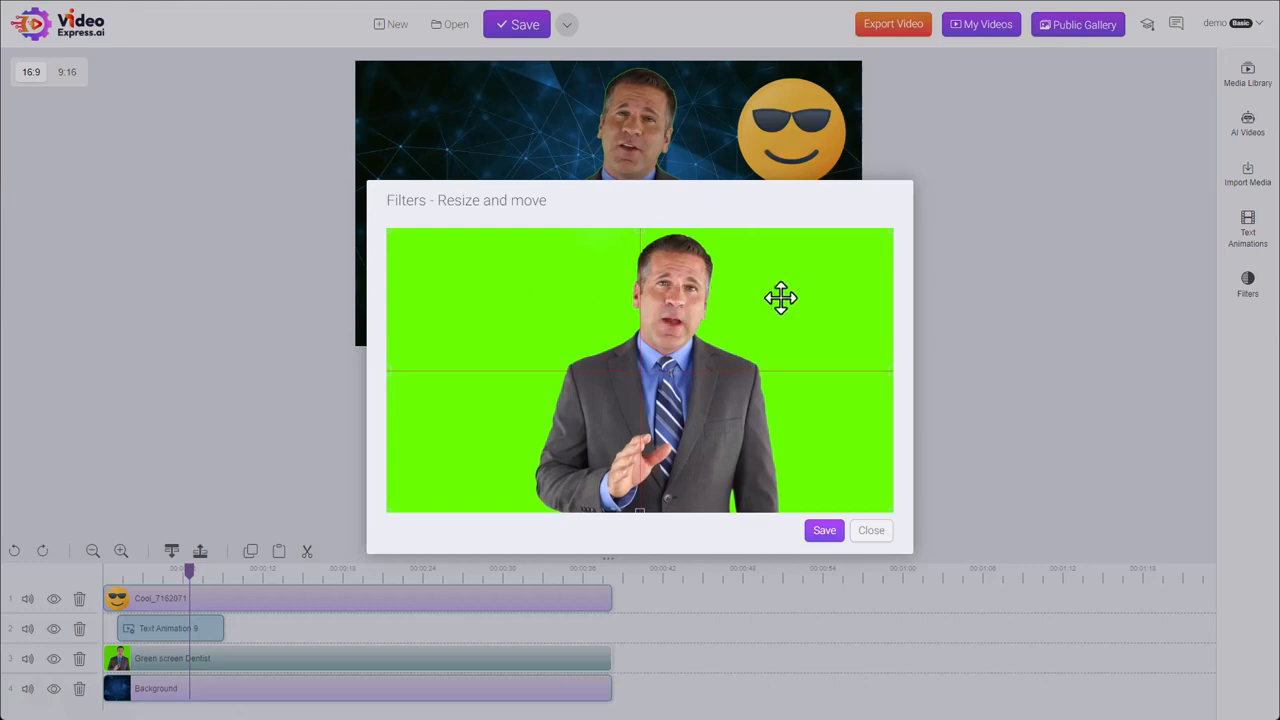
pyautogui.moveTo(624, 468)
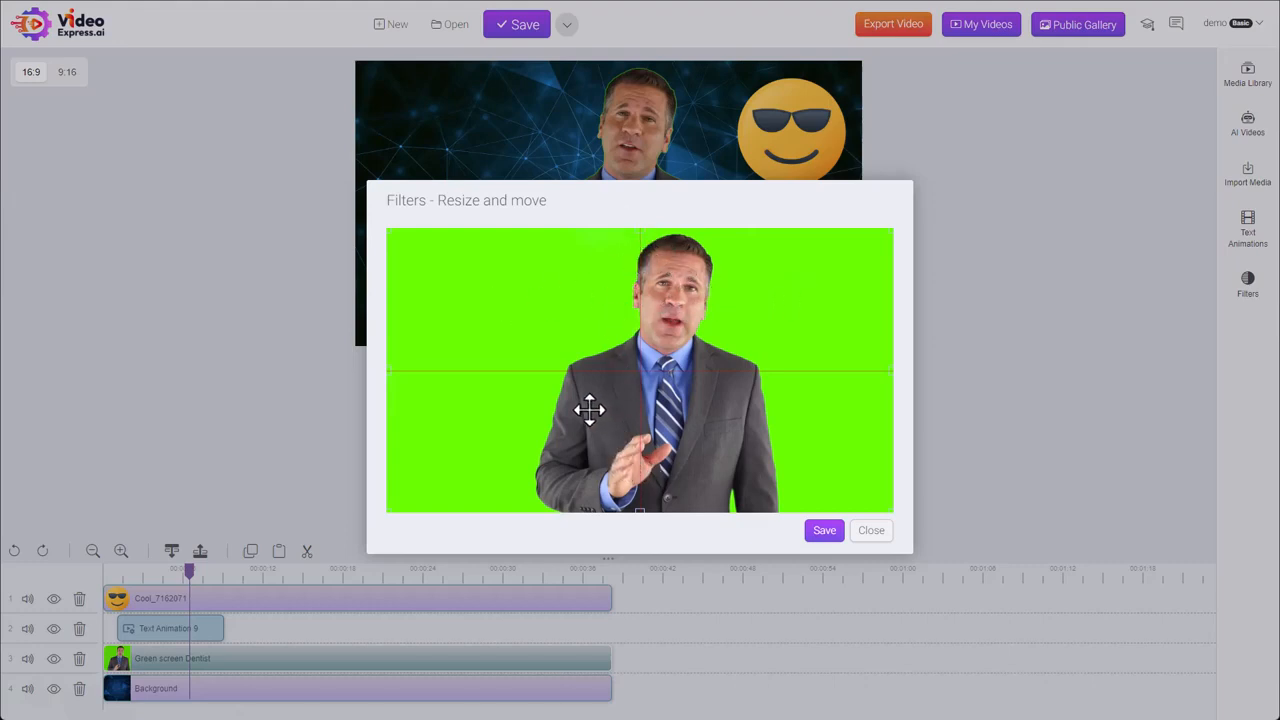
pyautogui.moveTo(588, 410); pyautogui.dragTo(628, 410)
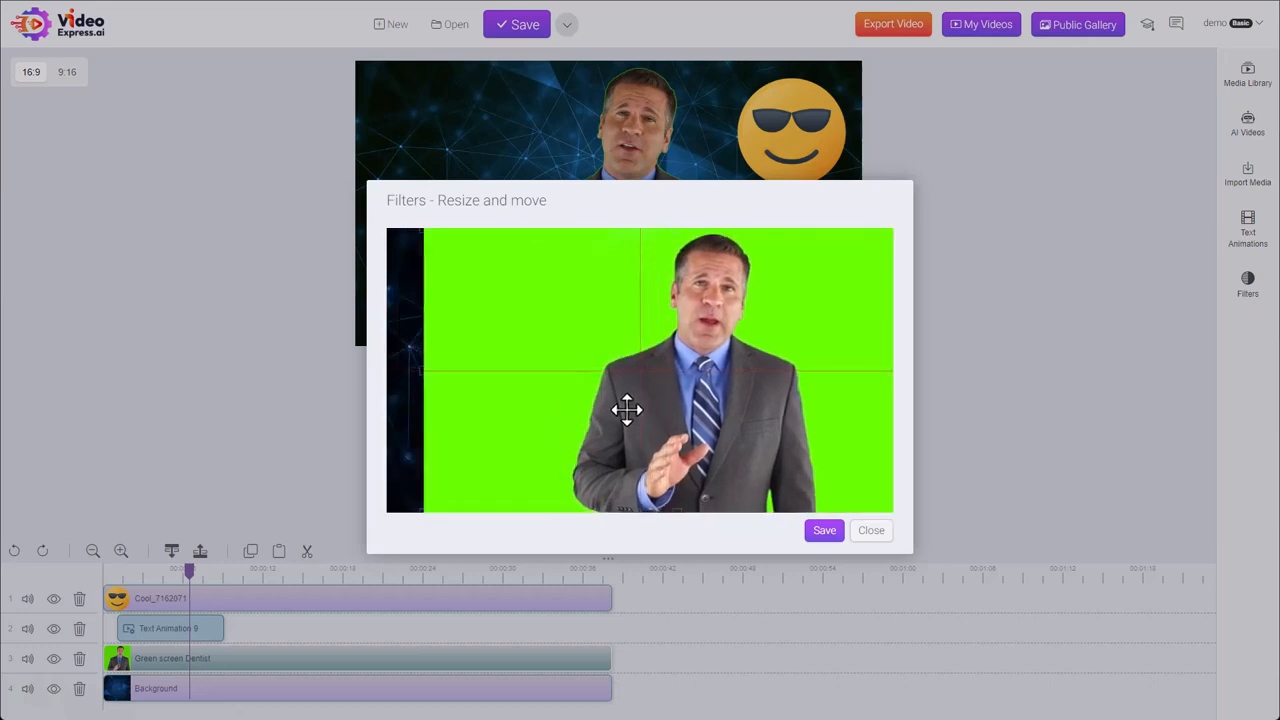
pyautogui.moveTo(628, 410); pyautogui.dragTo(680, 410)
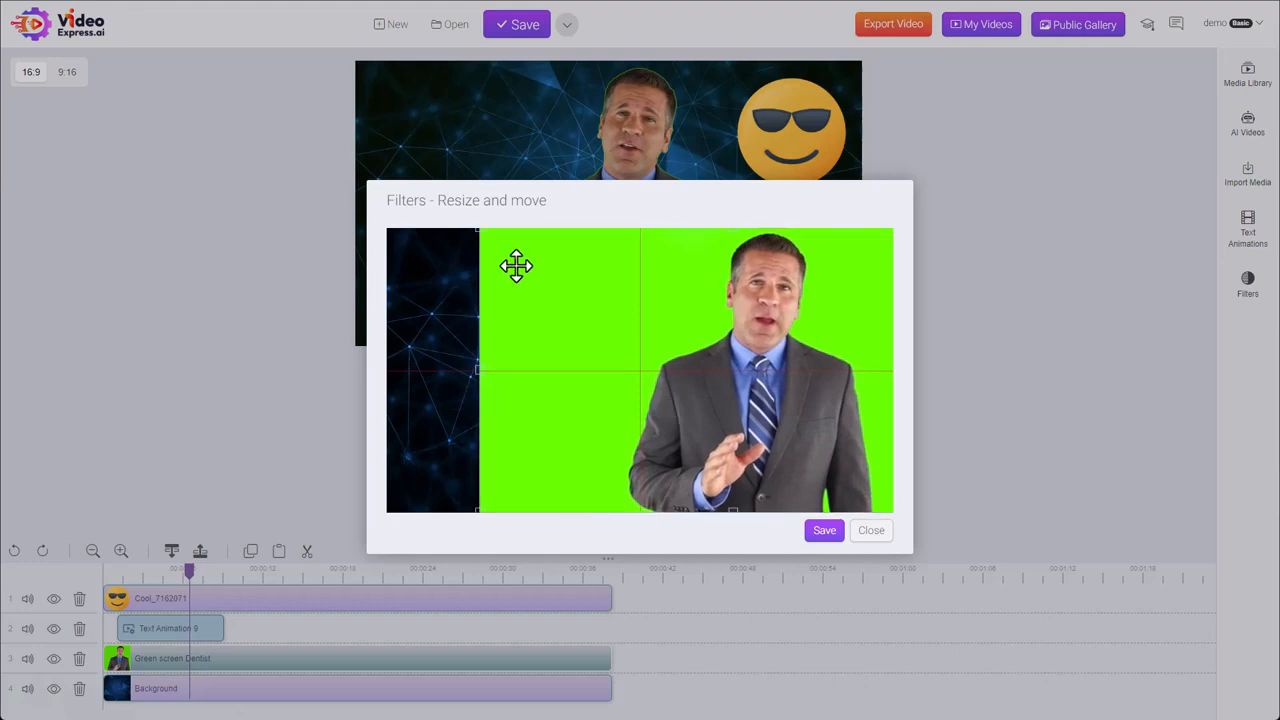
pyautogui.moveTo(484, 318)
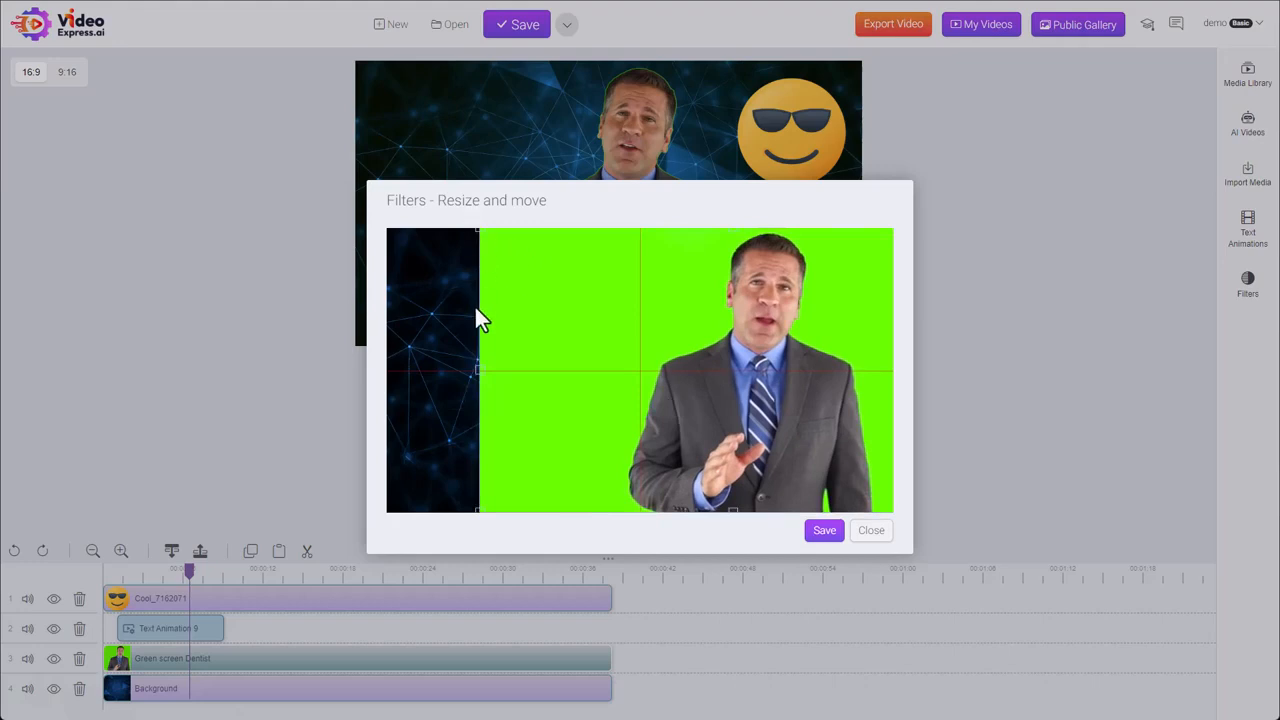
pyautogui.moveTo(484, 308)
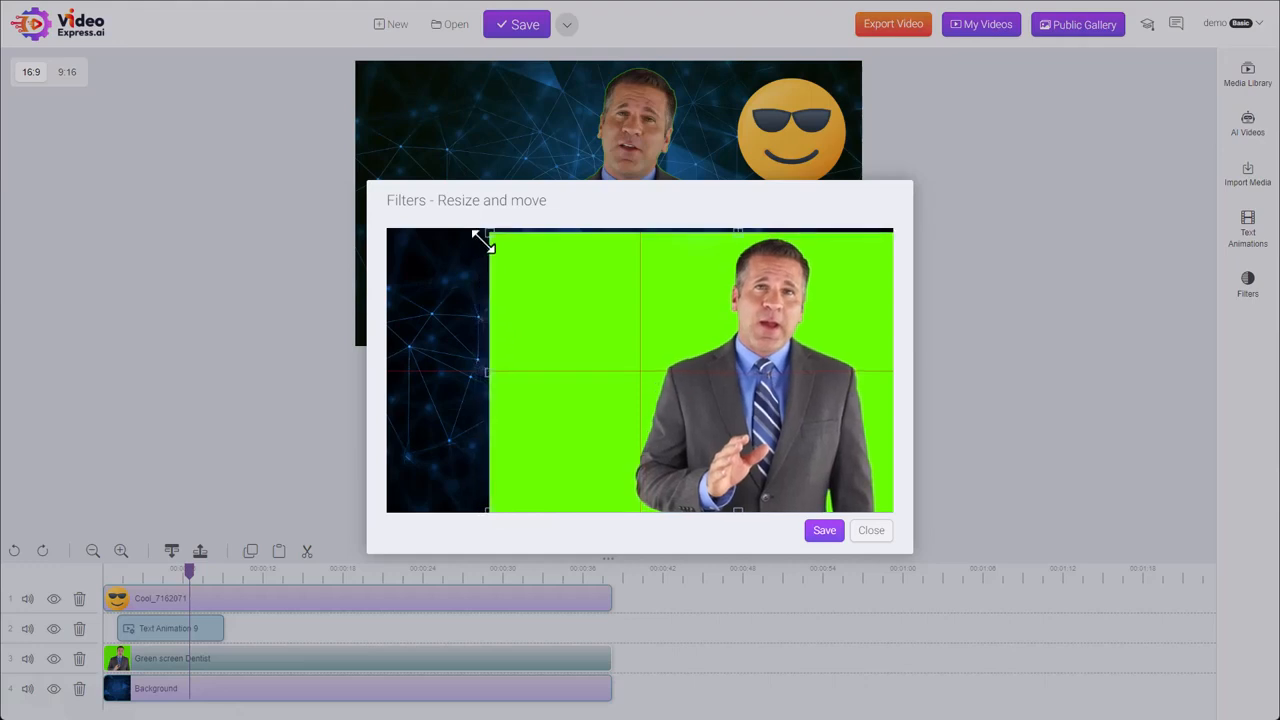
# - Shrink the presenter from his corner to sit at the lower right and save the placement
pyautogui.moveTo(488, 236); pyautogui.dragTo(560, 272)
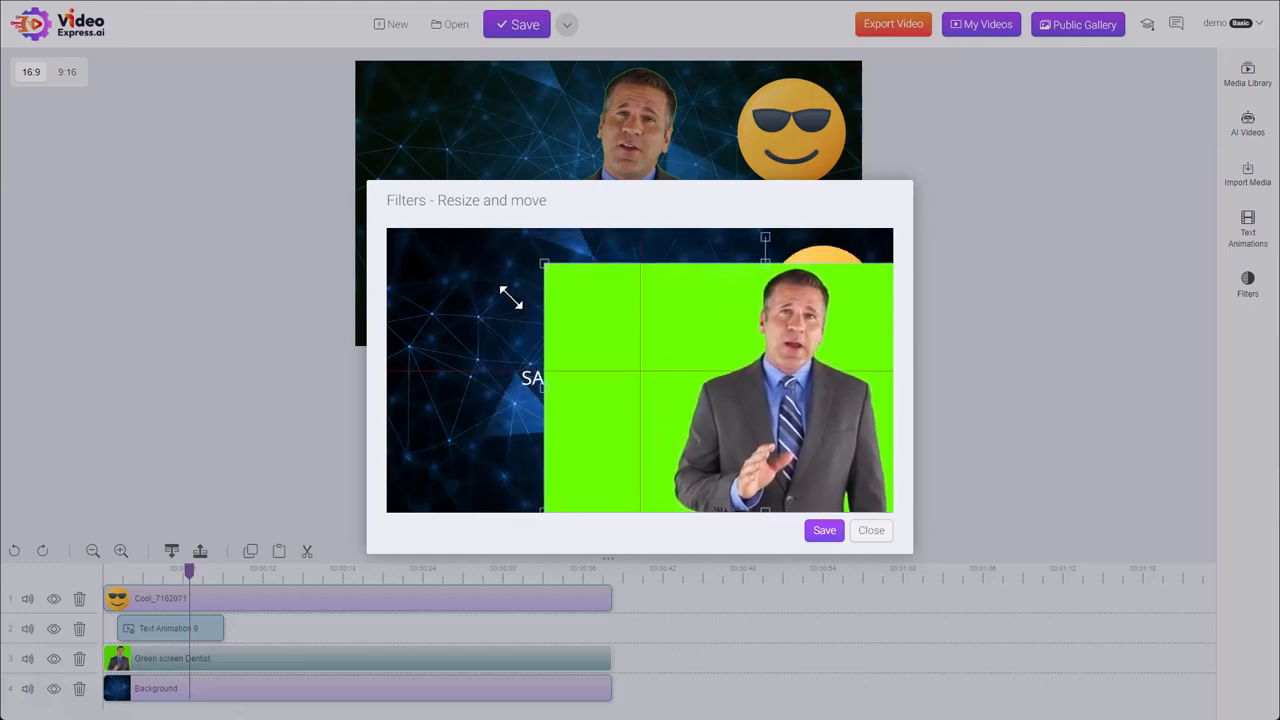
pyautogui.moveTo(510, 296); pyautogui.dragTo(784, 350)
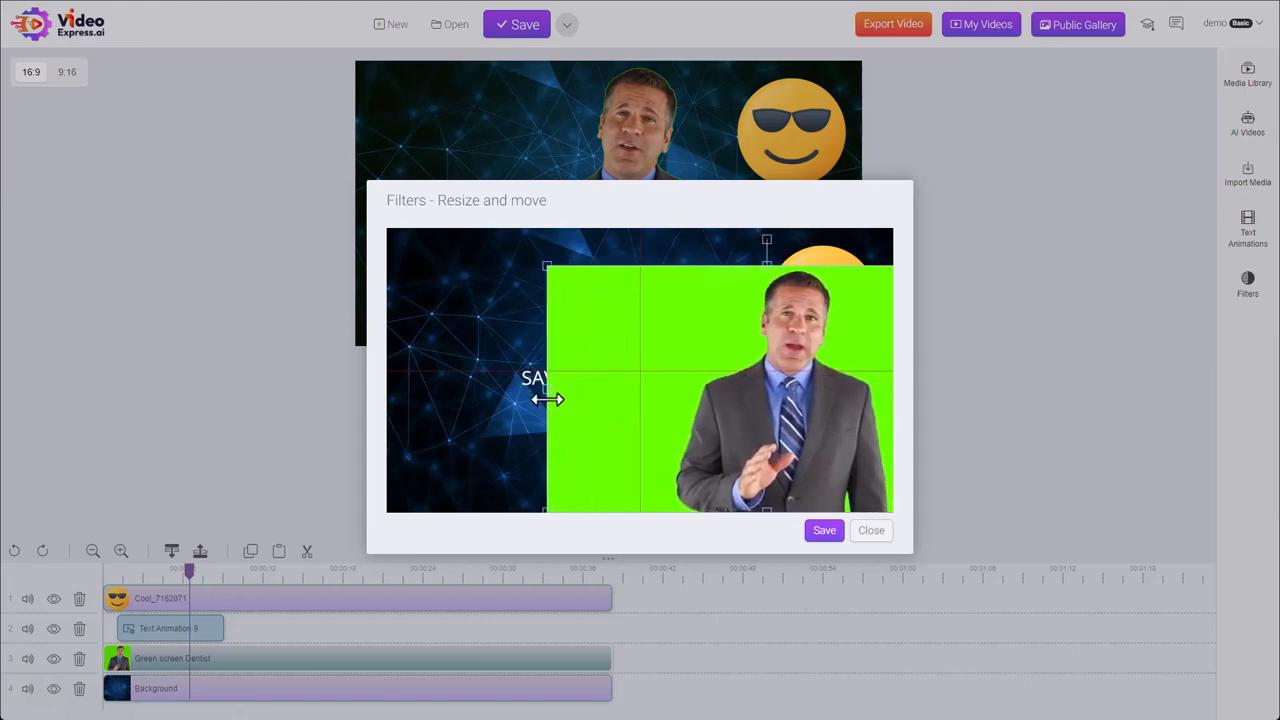
pyautogui.click(824, 530)
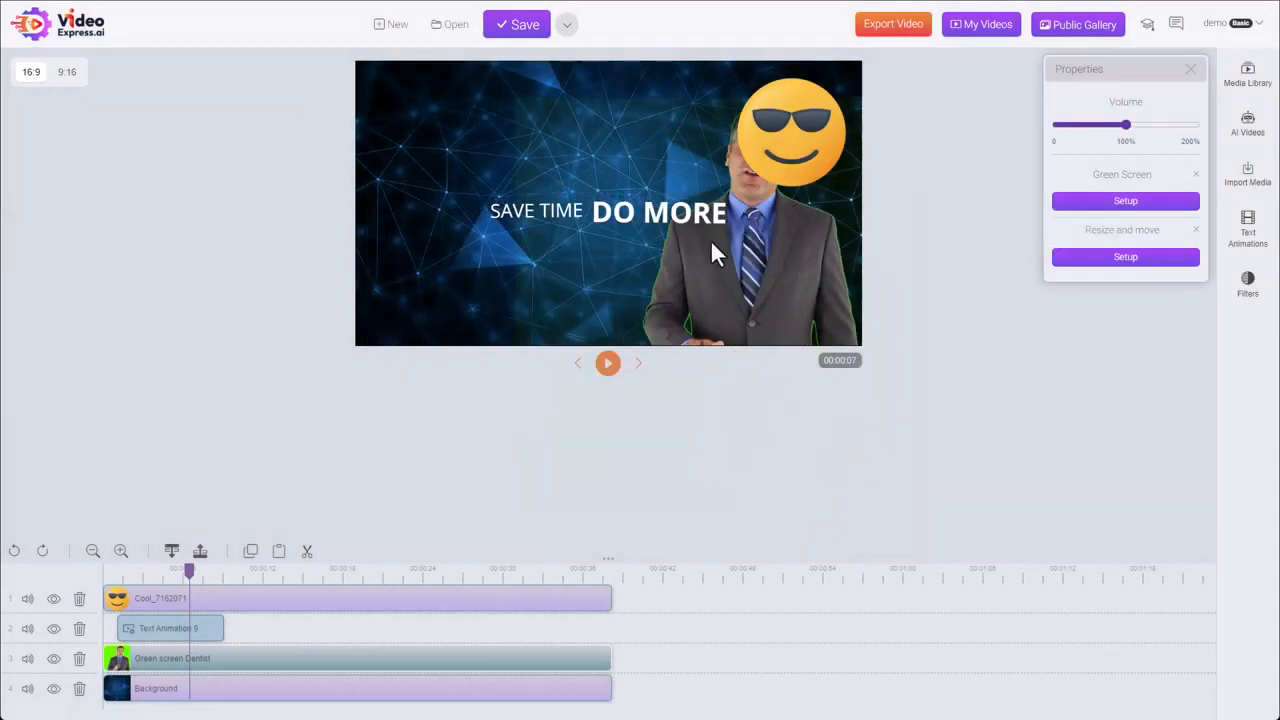
pyautogui.moveTo(264, 414)
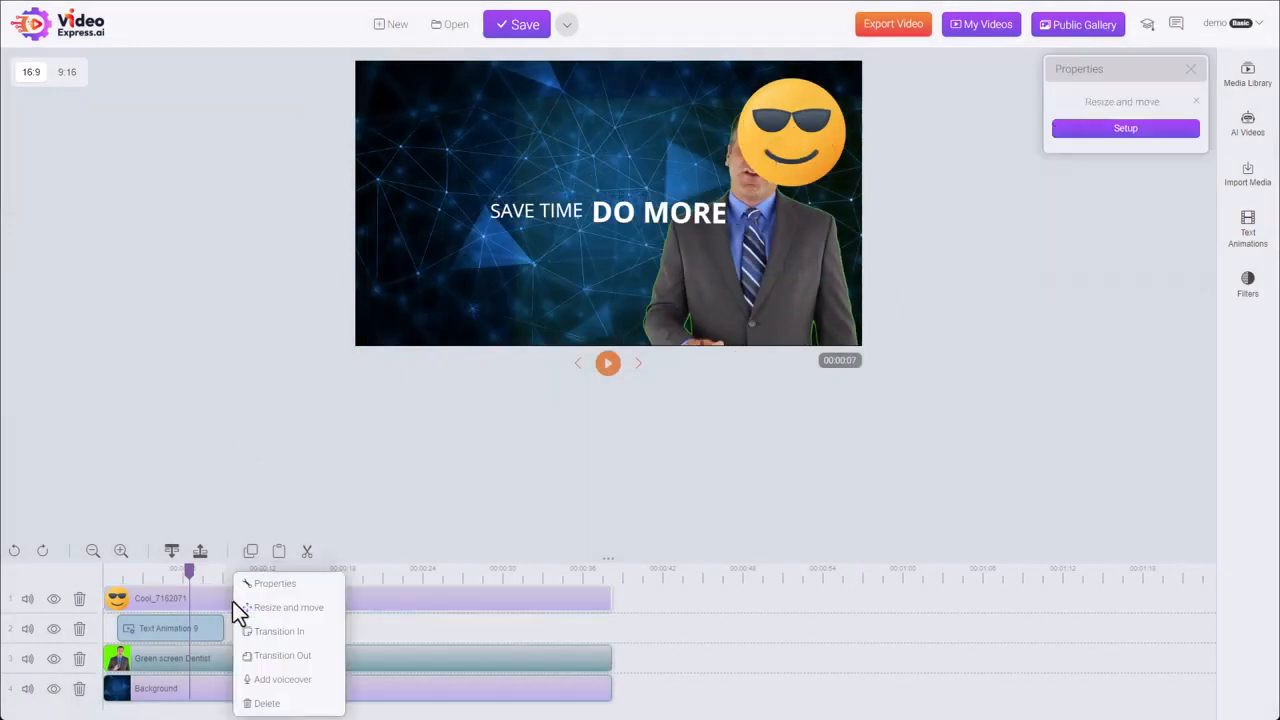
# - Bring up the Resize and move editor for the emoji clip
pyautogui.click(288, 608)
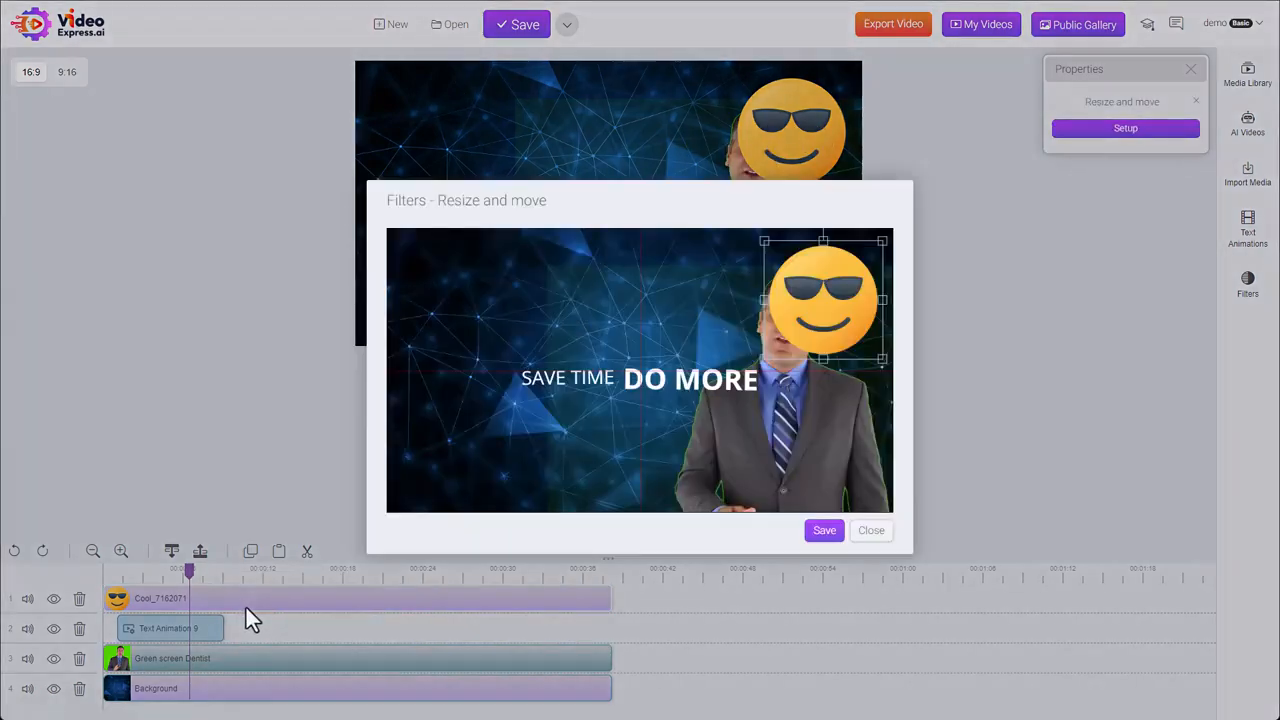
# - Place the emoji smaller and tilted at the lower left, clear of the presenter, and save
pyautogui.moveTo(822, 300); pyautogui.dragTo(528, 418)
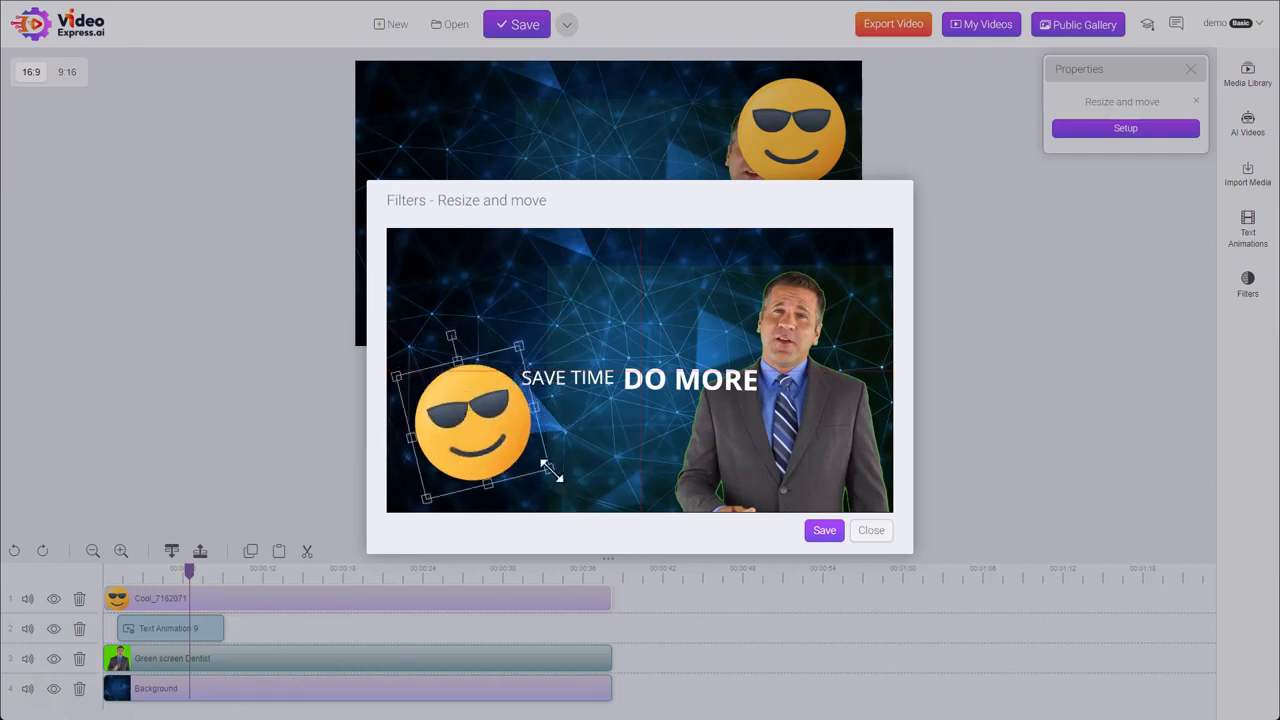
pyautogui.moveTo(556, 470); pyautogui.dragTo(480, 436)
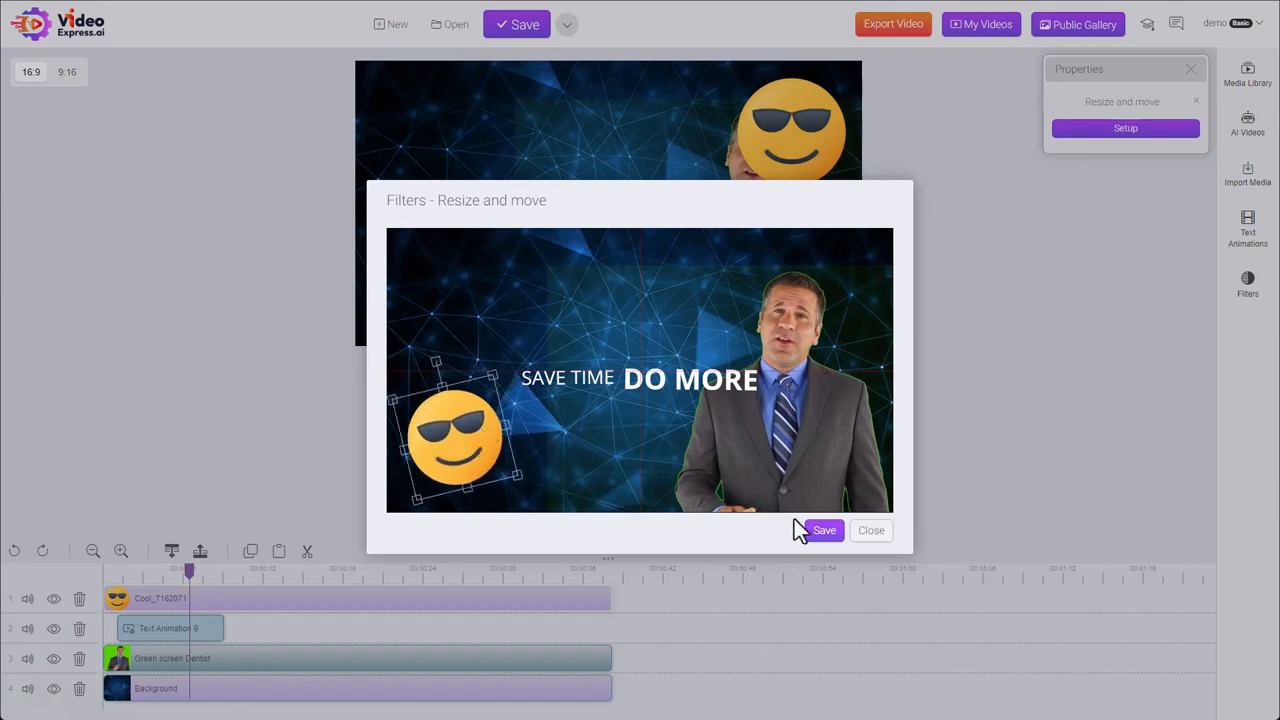
pyautogui.click(824, 530)
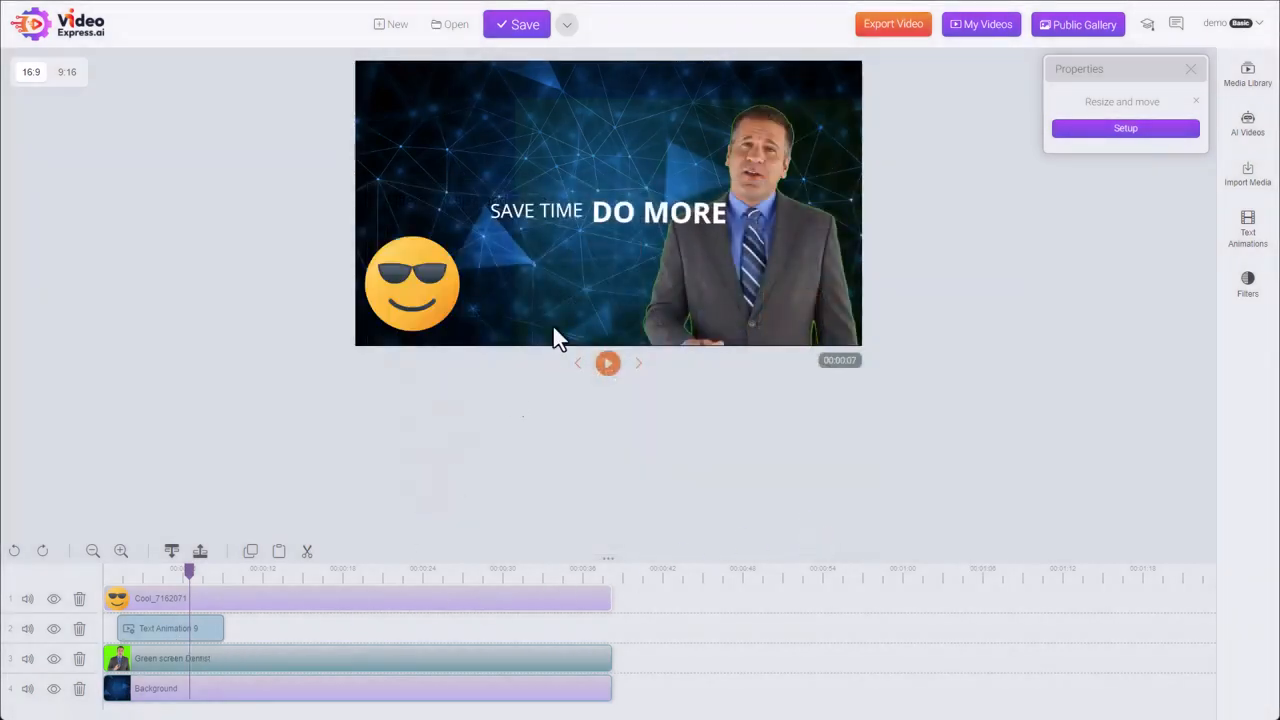
# - Raise the SAVE TIME DO MORE text toward the upper left and save its placement
pyautogui.click(168, 628)
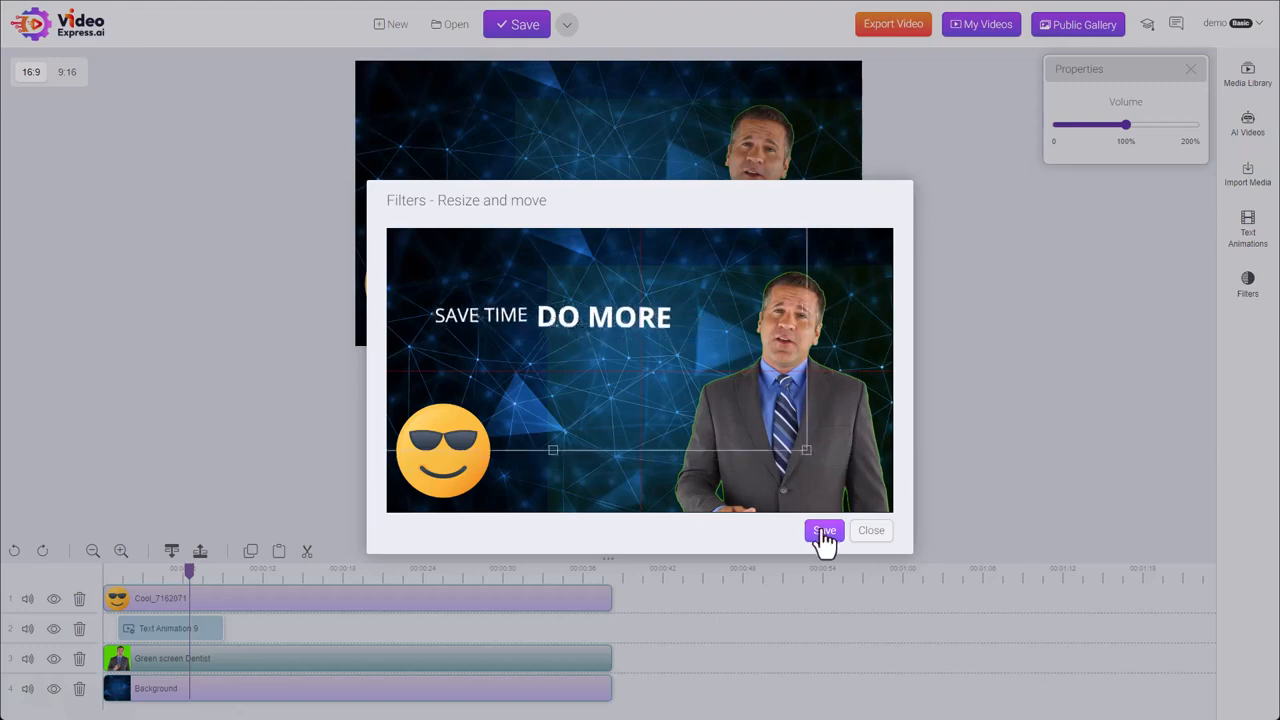
pyautogui.click(824, 530)
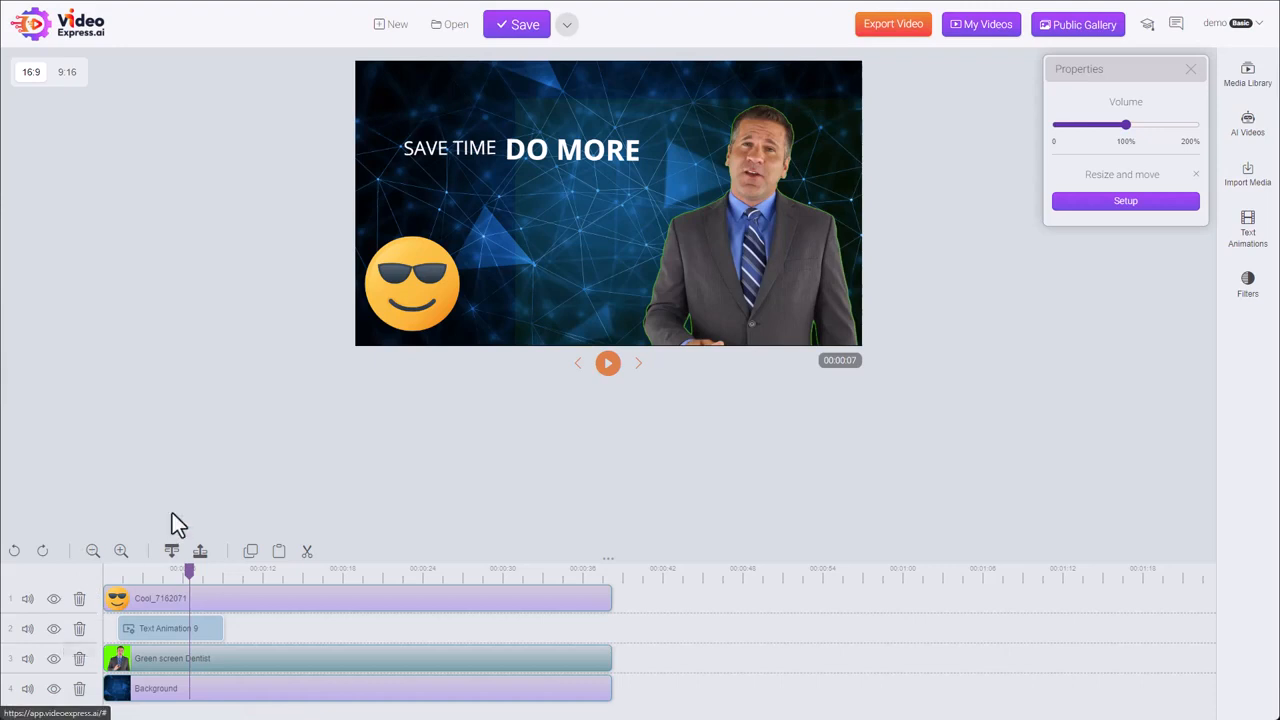
pyautogui.moveTo(1060, 336)
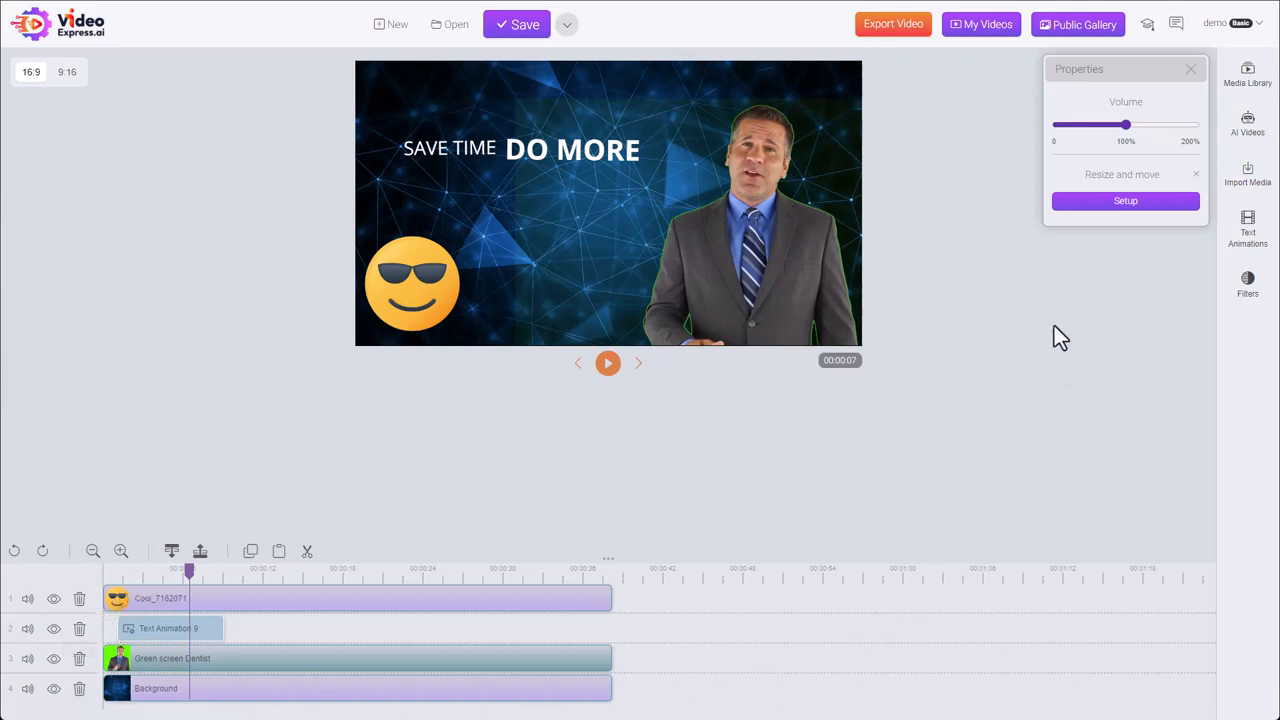
pyautogui.moveTo(1090, 188)
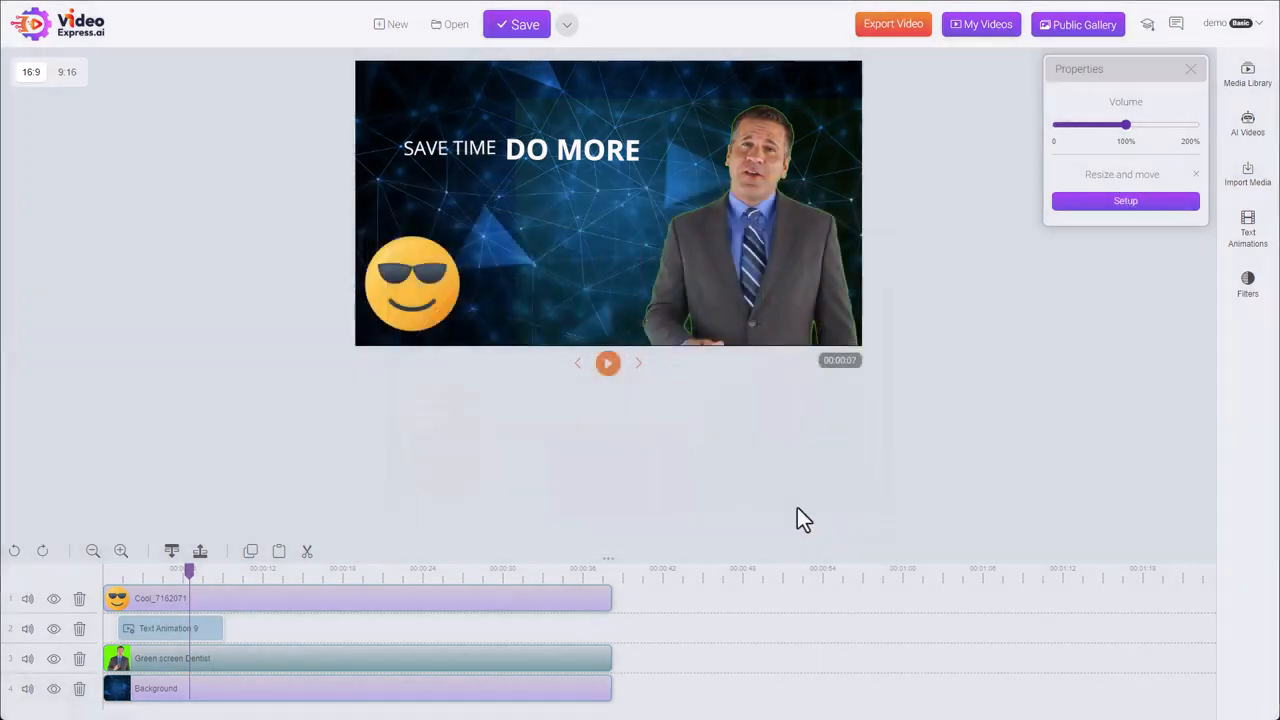
# - Reopen Resize and move on the green screen clip to review the presenter's placement
pyautogui.rightClick(160, 658)
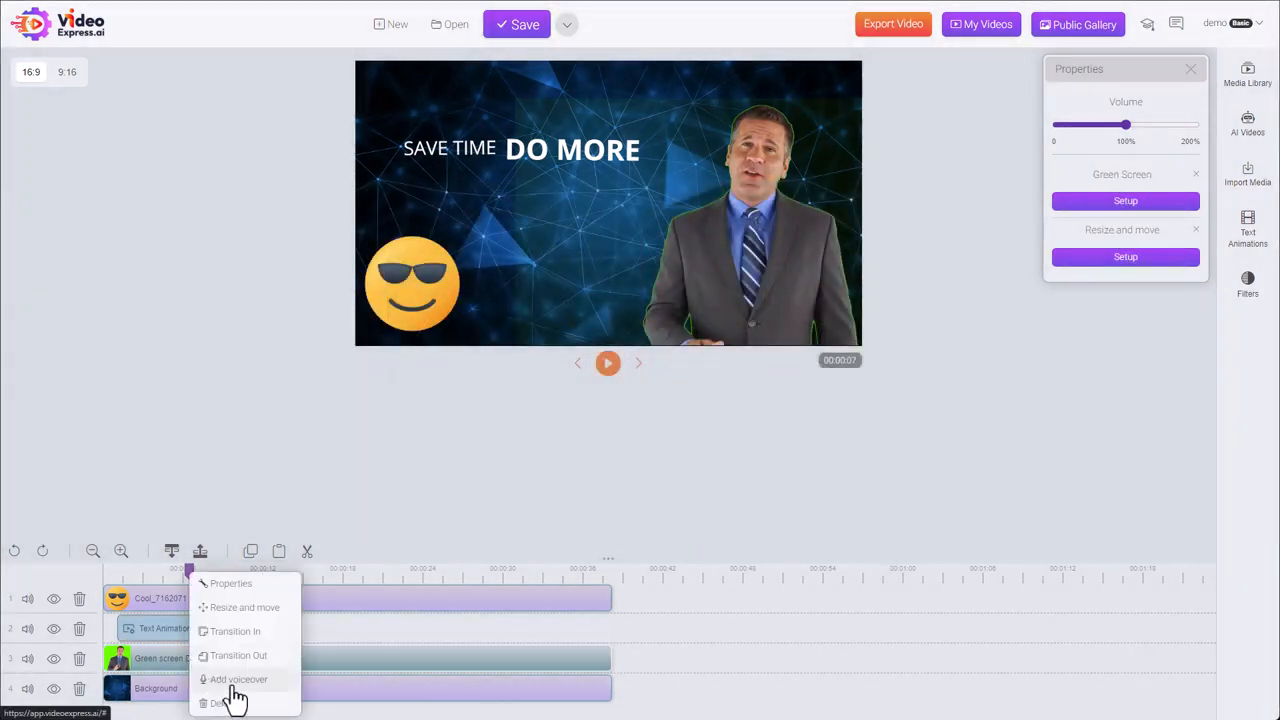
pyautogui.click(244, 608)
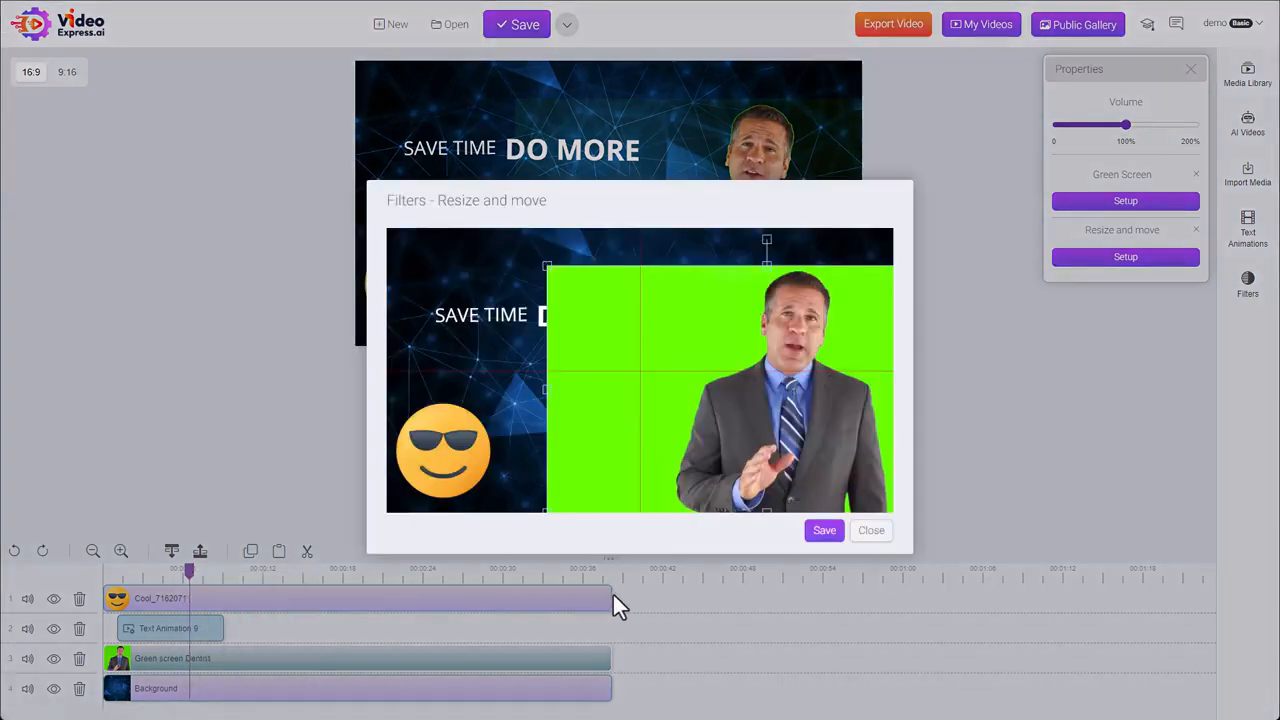